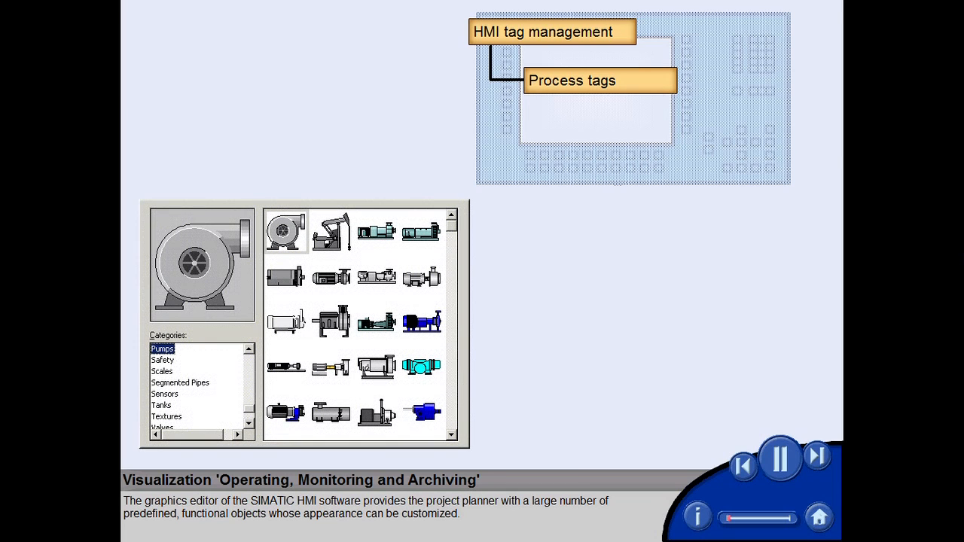
# - Switch the graphics library from Pumps to Process Cooling, then to the Power category objects
pyautogui.click(178, 348)
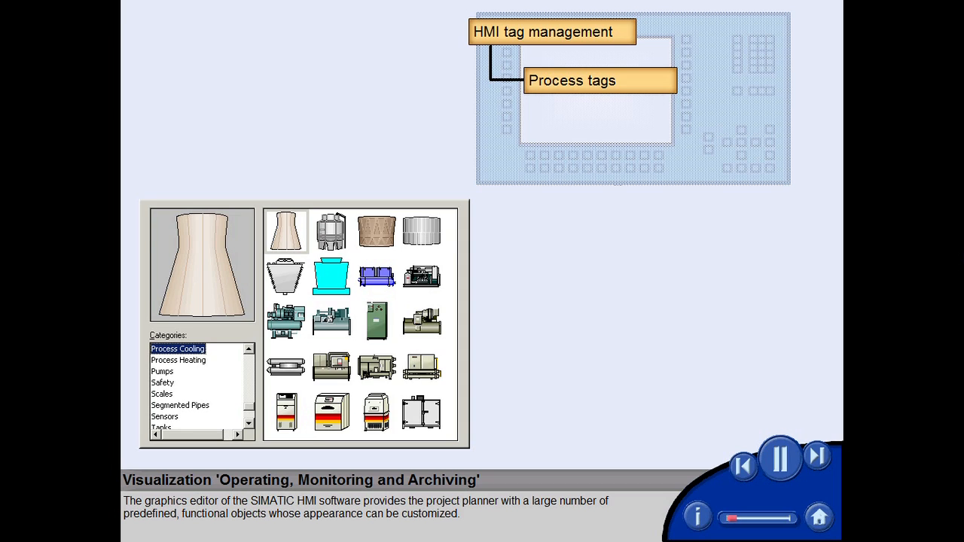
pyautogui.click(163, 348)
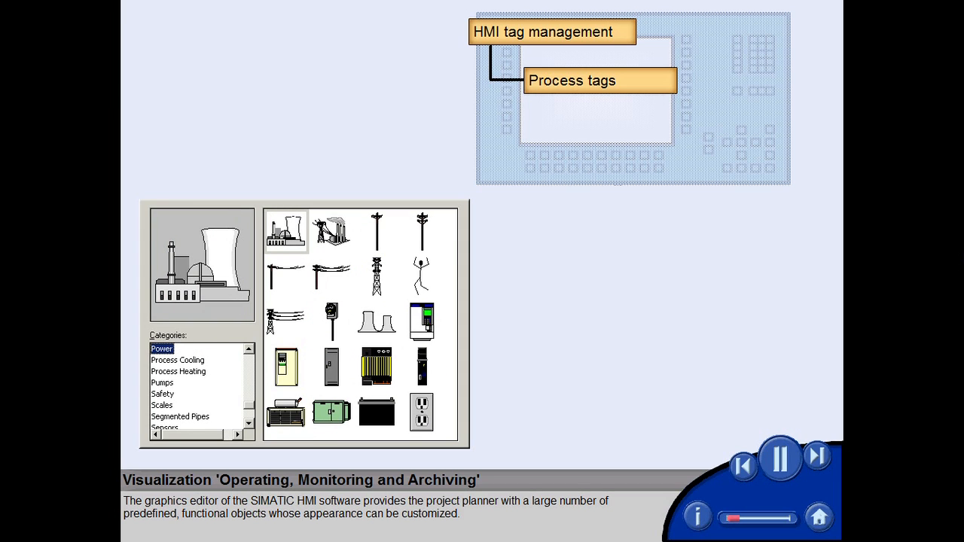